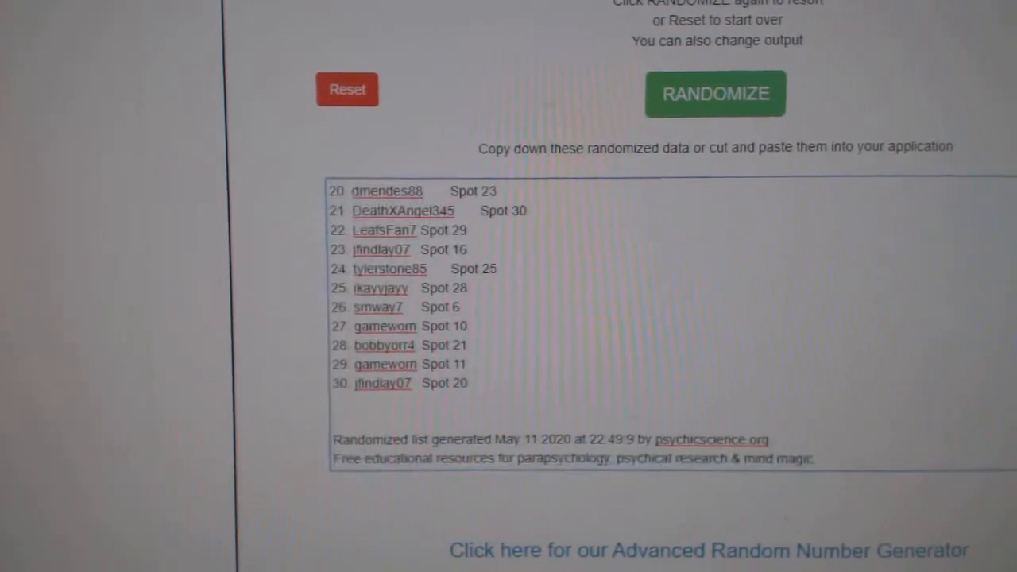
Step: Reshuffle the List Randomizer twice and copy the randomized hockey team names
left_click(716, 92)
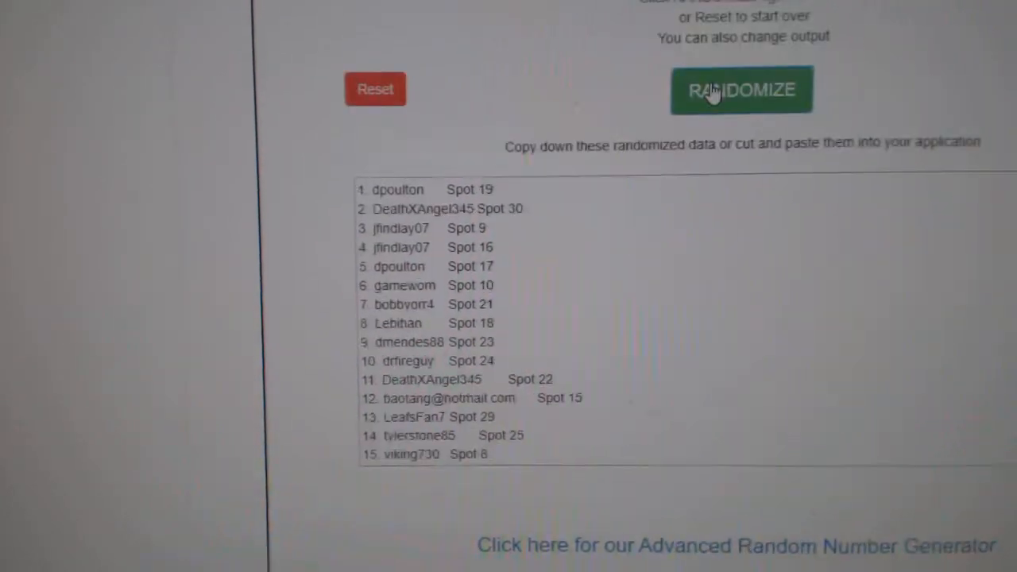
left_click(741, 89)
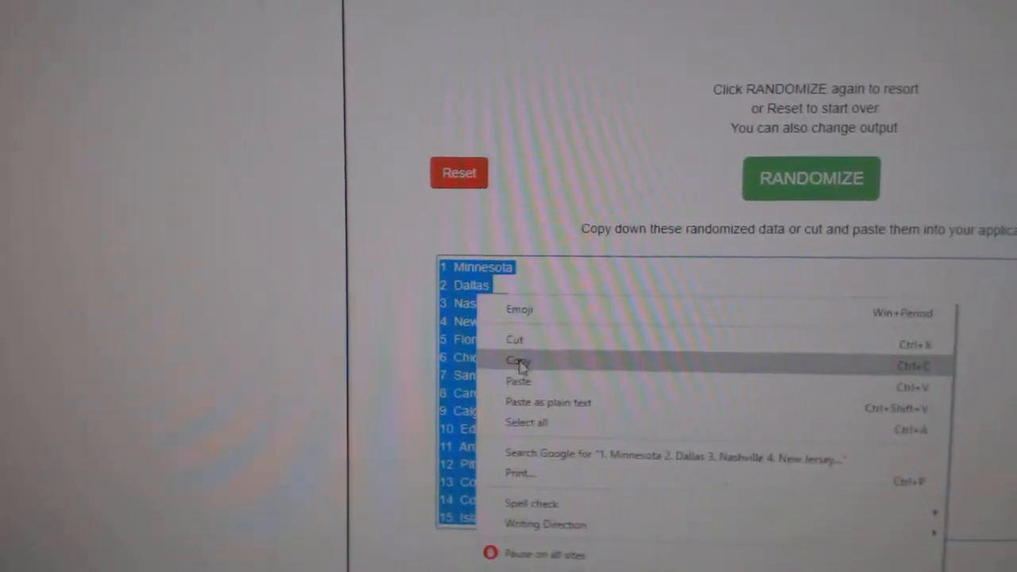
left_click(519, 359)
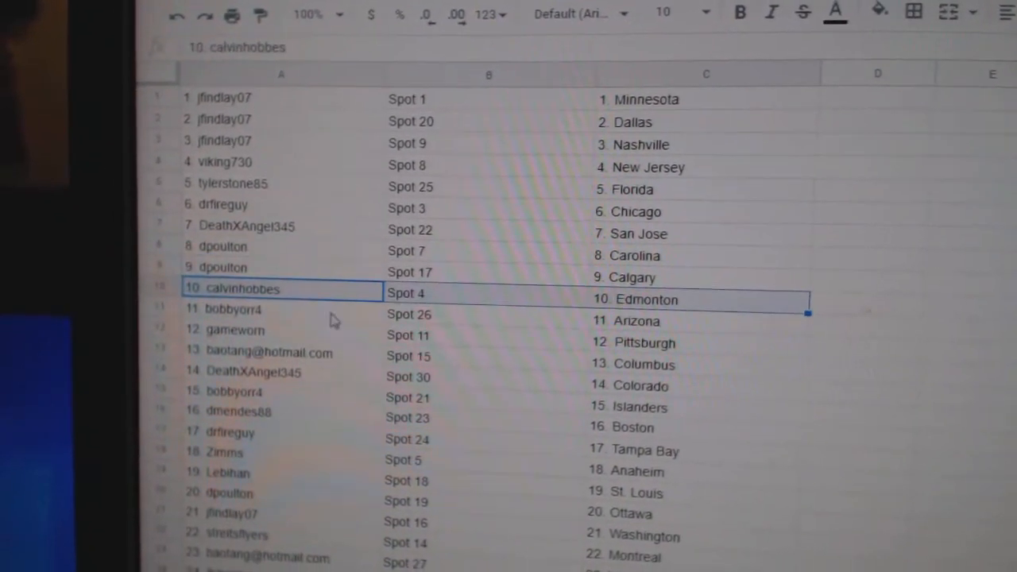
left_click(231, 333)
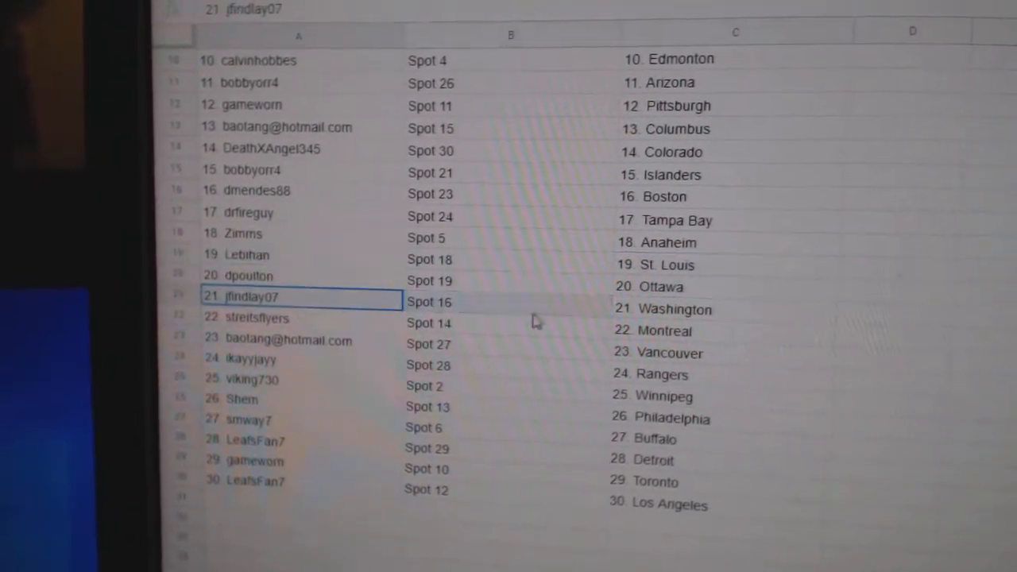
left_click(299, 342)
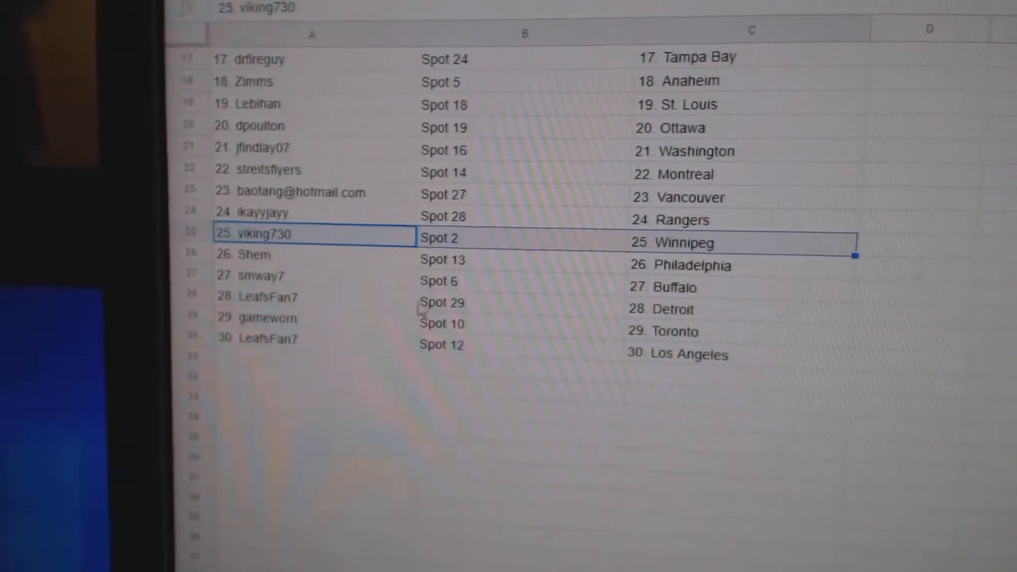
left_click(246, 259)
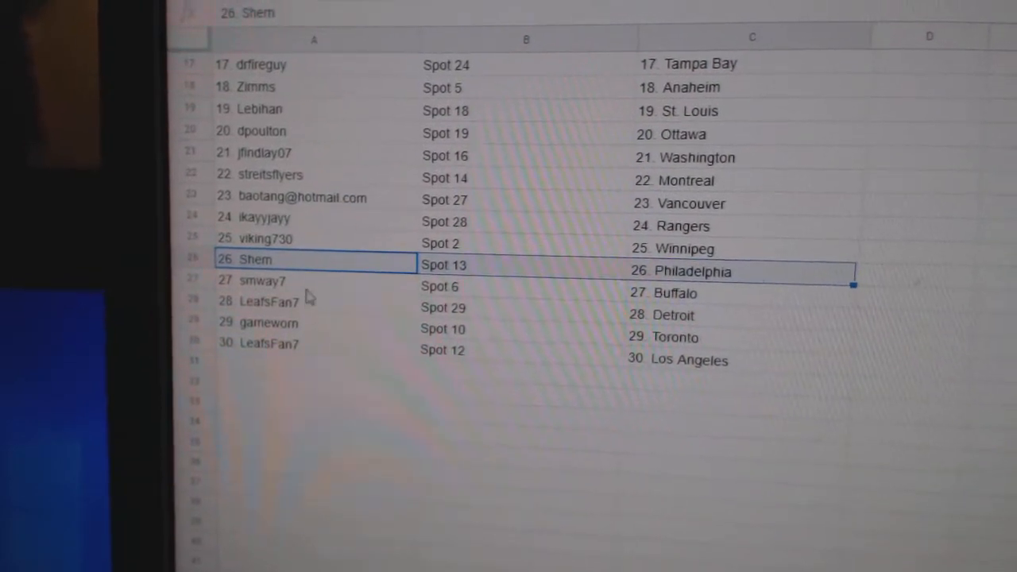
left_click(315, 300)
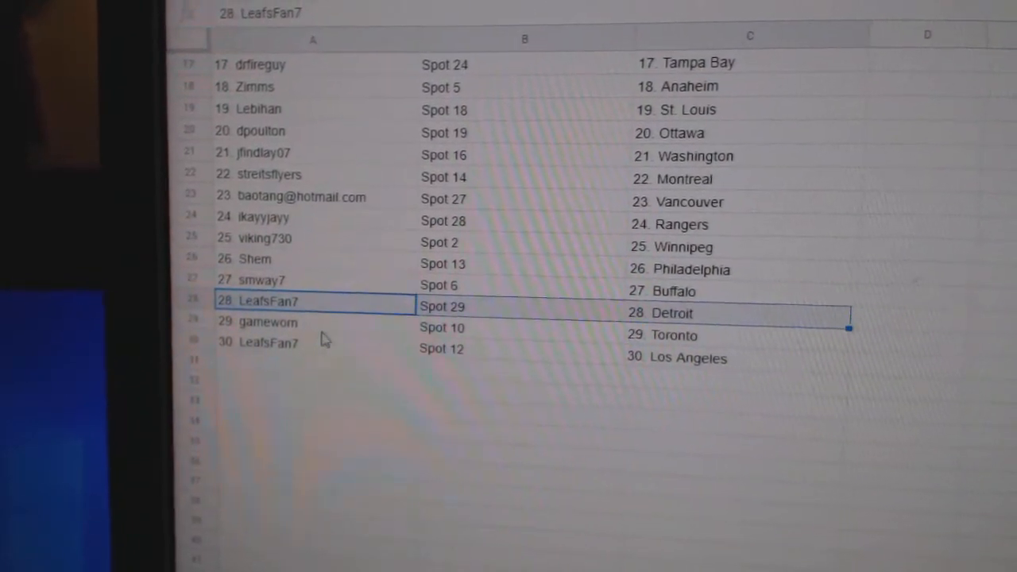